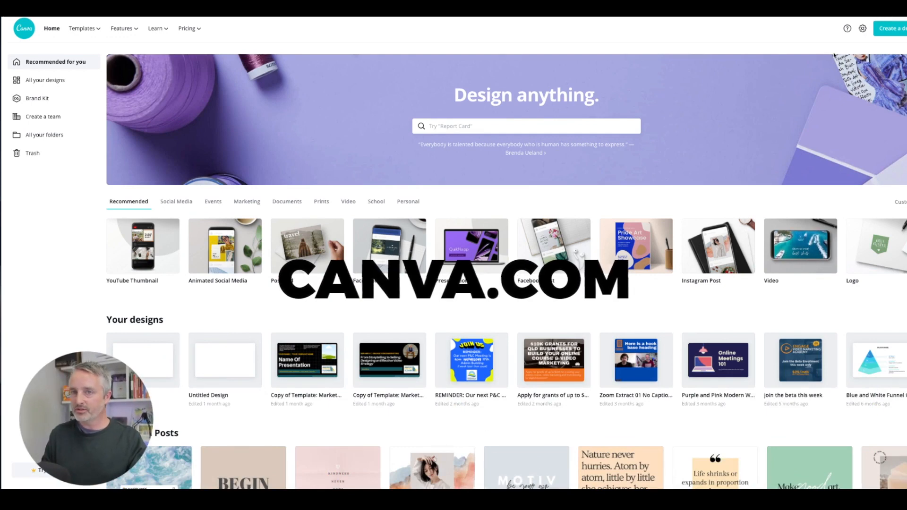
Start a new 1280 × 720 px YouTube Thumbnail design from Create a design.
{"action": "left_click", "coordinate": [893, 28]}
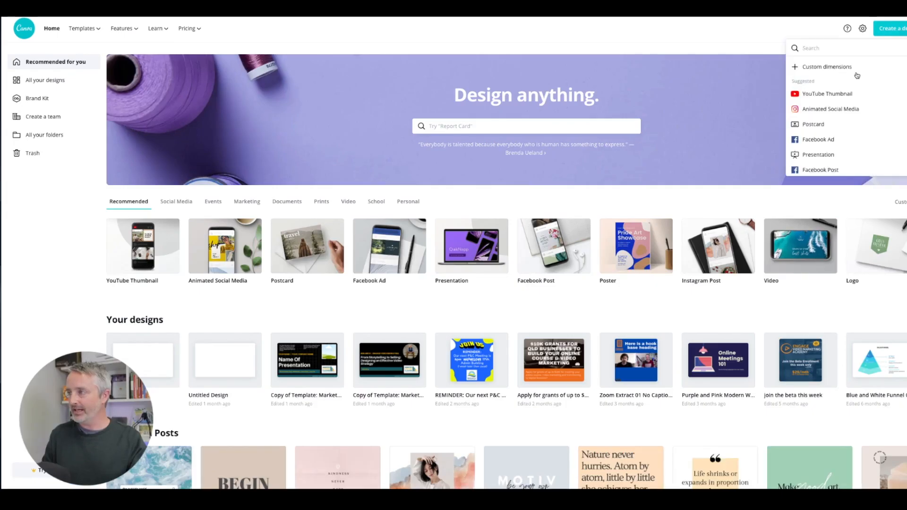
{"action": "mouse_move", "coordinate": [827, 94]}
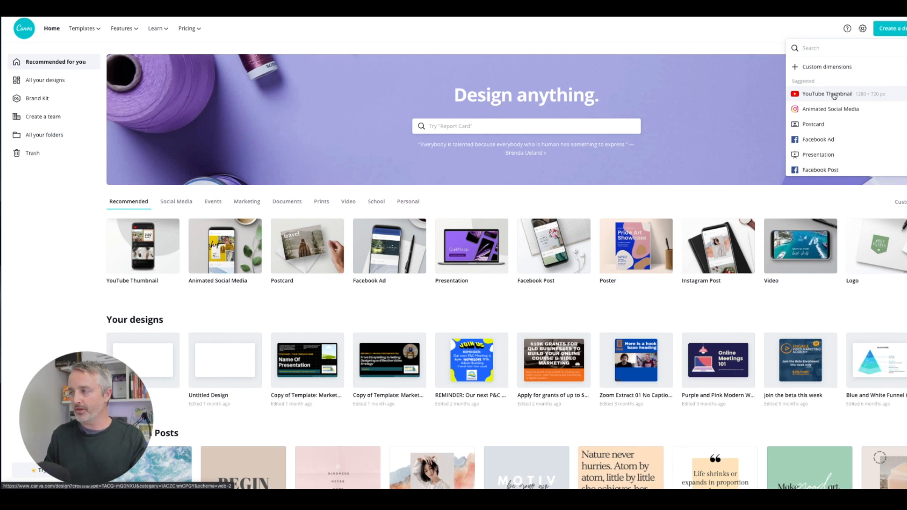
{"action": "mouse_move", "coordinate": [842, 95]}
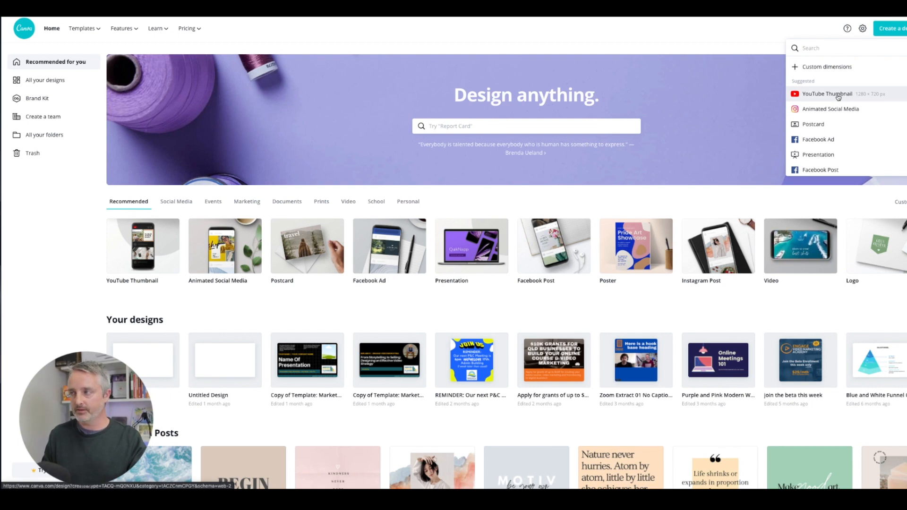
{"action": "left_click", "coordinate": [827, 94]}
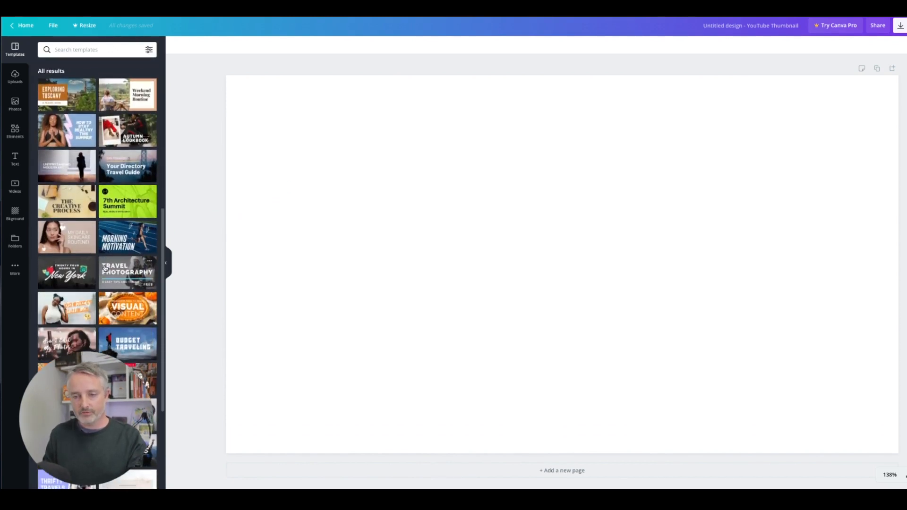
{"action": "scroll", "scroll_direction": "down", "scroll_amount": 3}
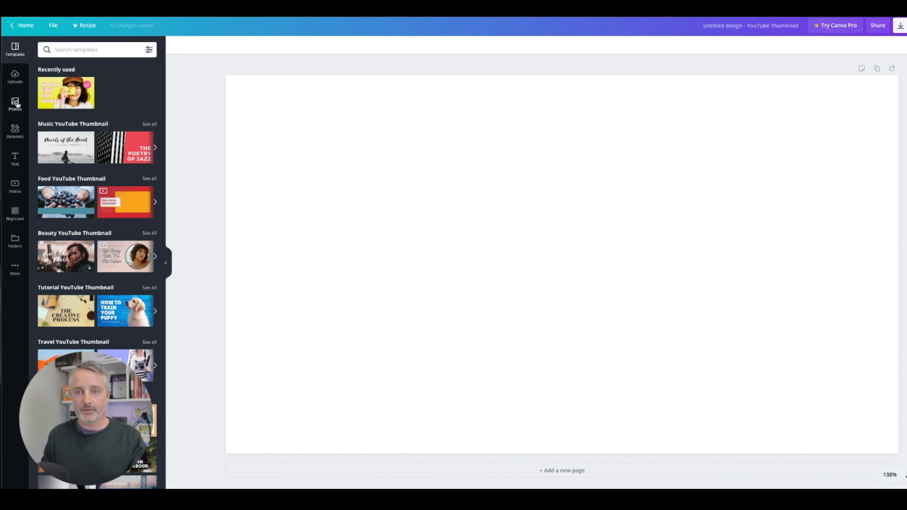
Fill the page with the uploaded photo of the man at his desk.
{"action": "left_click", "coordinate": [14, 75]}
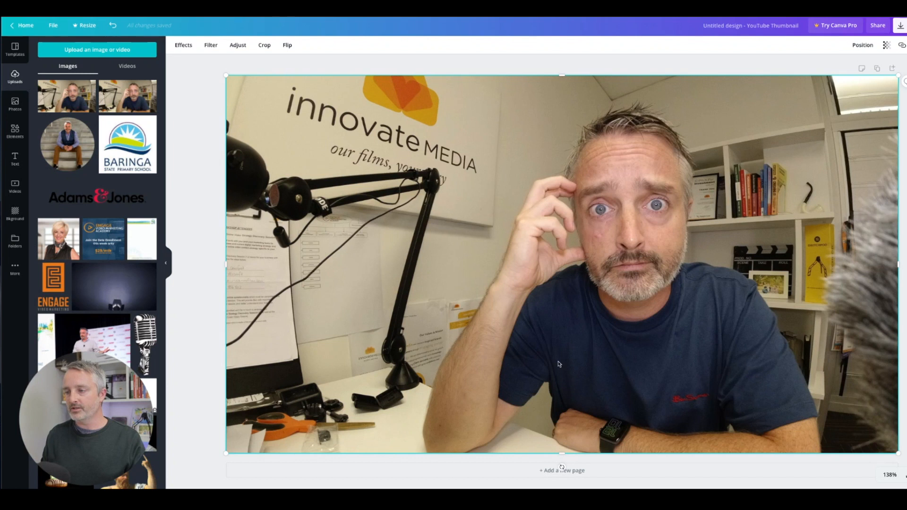
{"action": "mouse_move", "coordinate": [529, 369]}
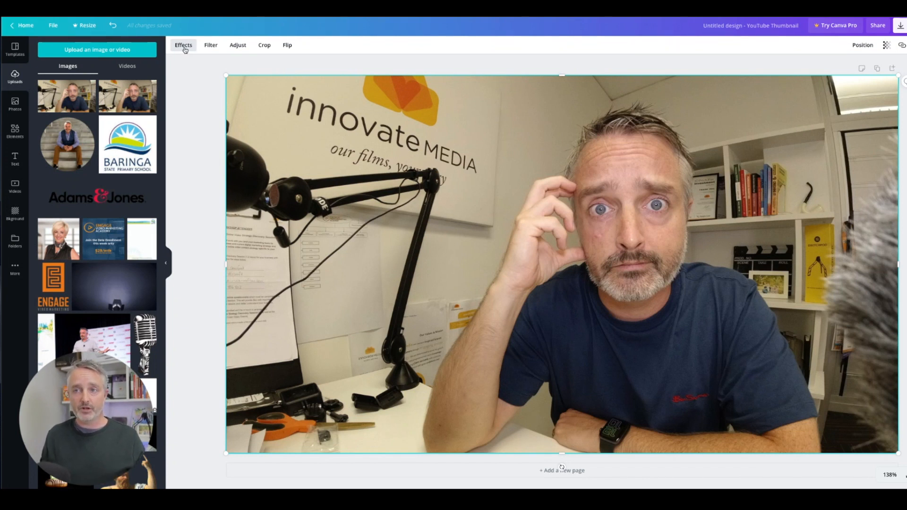
Show the office photo's Effects panel with duotone and background remover options.
{"action": "left_click", "coordinate": [183, 46]}
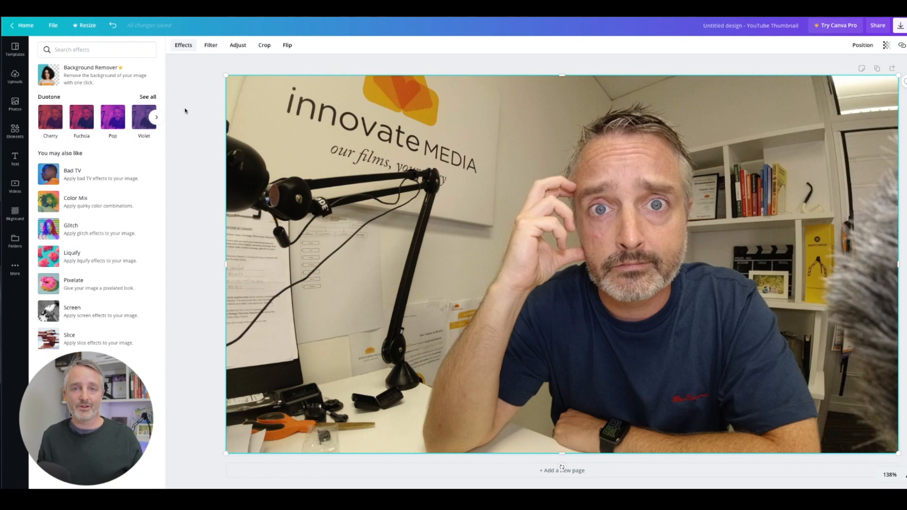
{"action": "mouse_move", "coordinate": [181, 103]}
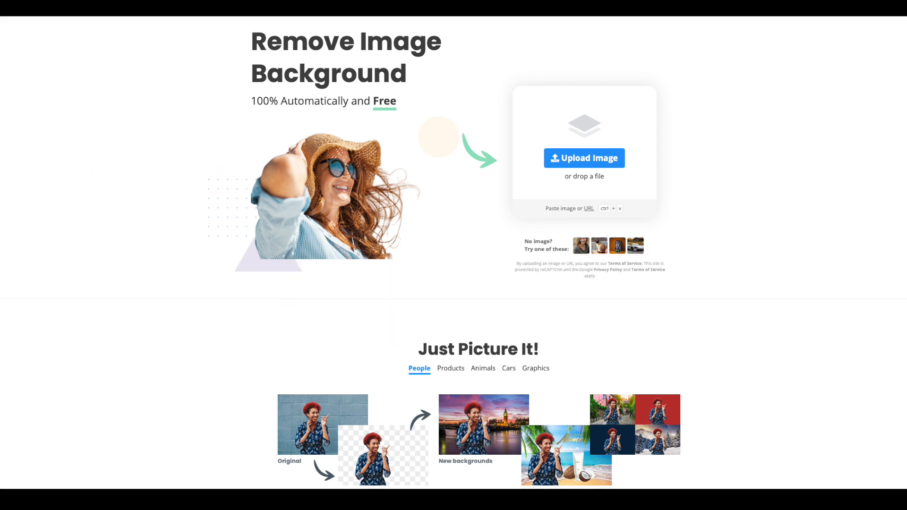
Upload the desk photo to remove.bg and download the 666 × 375 transparent cutout.
{"action": "left_click", "coordinate": [584, 157]}
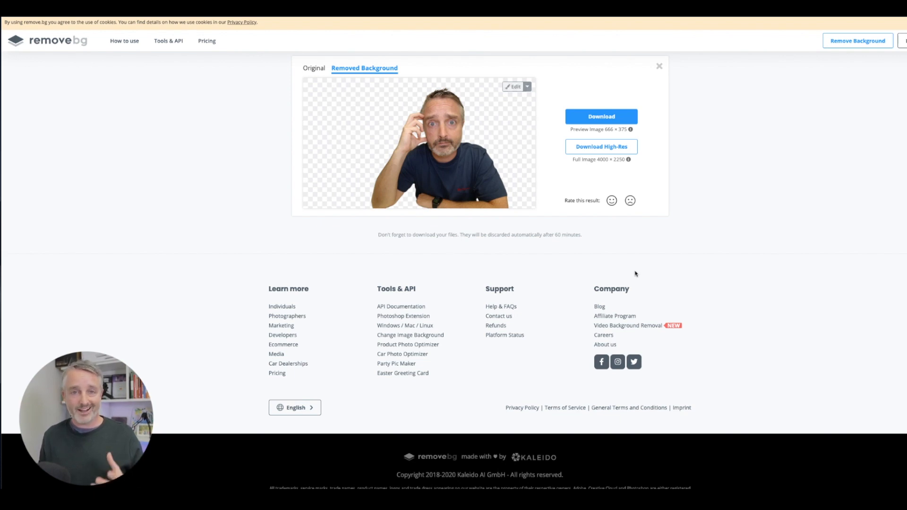
{"action": "mouse_move", "coordinate": [534, 293]}
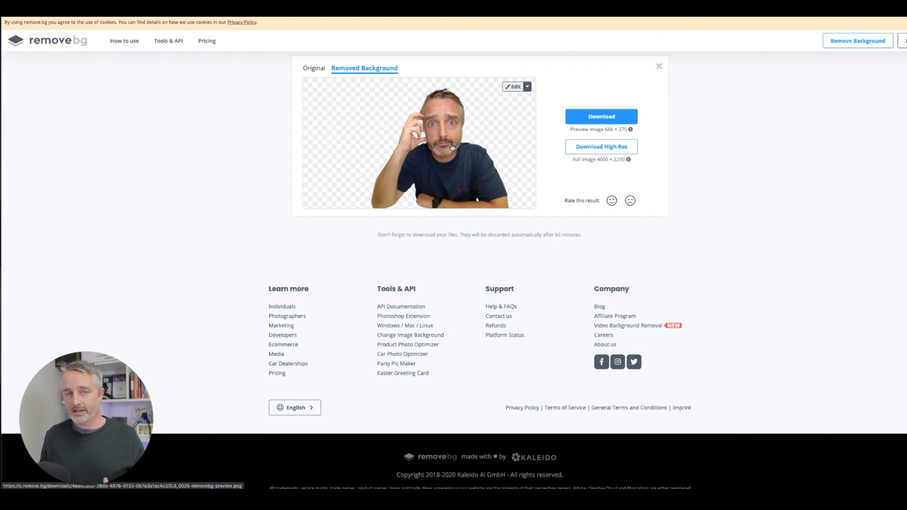
{"action": "mouse_move", "coordinate": [515, 139]}
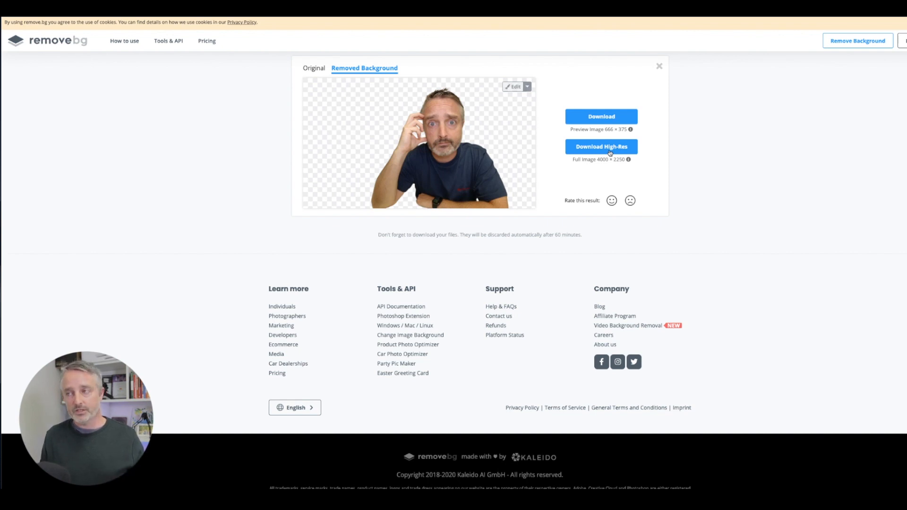
{"action": "left_click", "coordinate": [600, 116]}
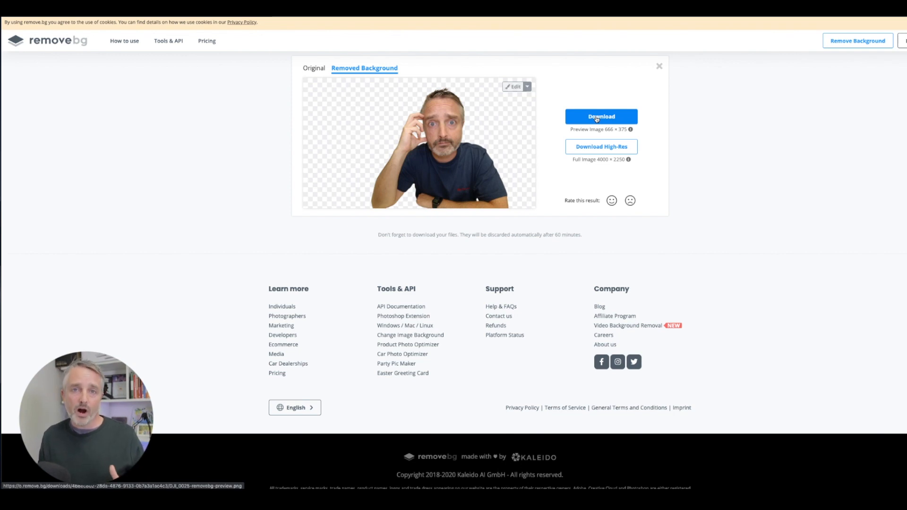
{"action": "left_click", "coordinate": [601, 116]}
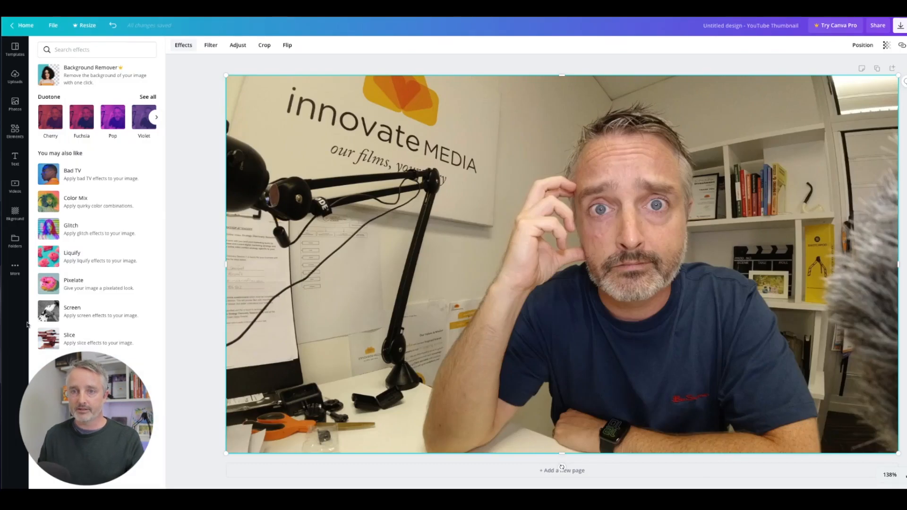
Add the cutout PNG from Uploads, enlarge it and shift it right over the photo.
{"action": "left_click", "coordinate": [15, 75]}
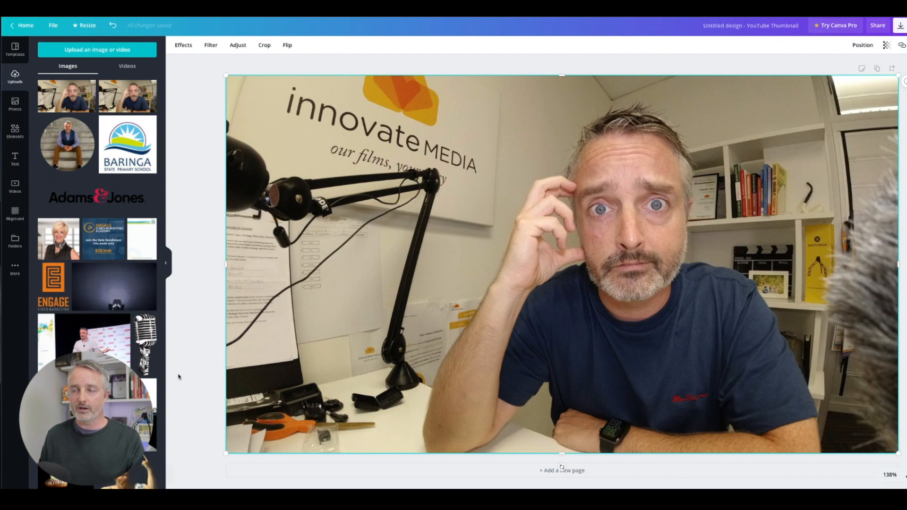
{"action": "scroll", "scroll_direction": "down", "scroll_amount": 3}
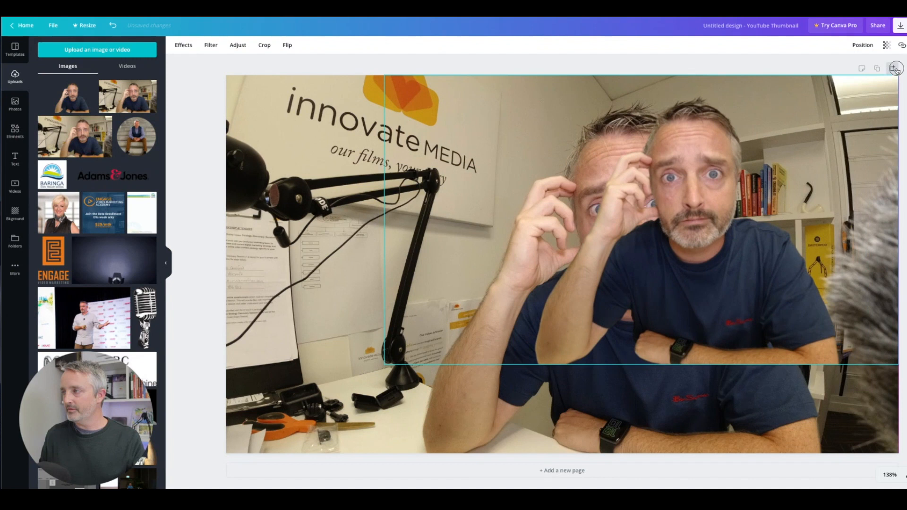
{"action": "left_click_drag", "start_coordinate": [382, 362], "coordinate": [273, 425]}
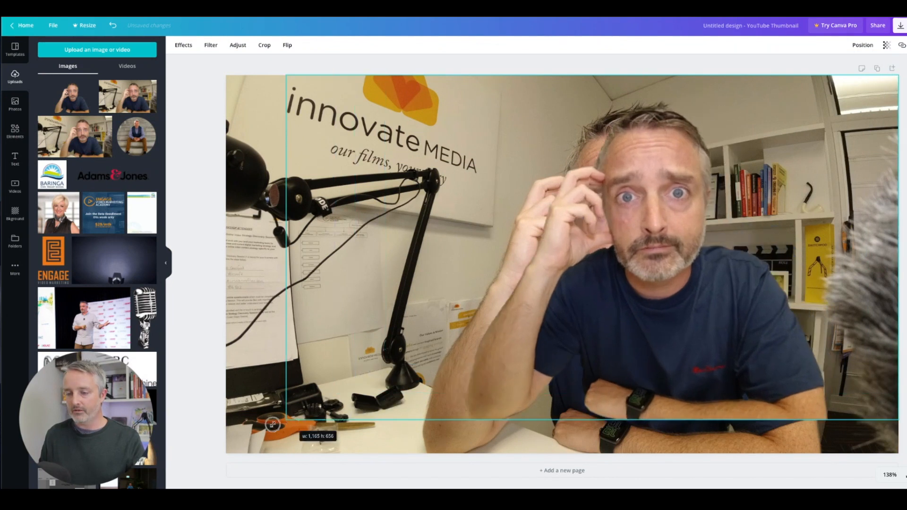
{"action": "left_click_drag", "start_coordinate": [272, 424], "coordinate": [223, 447]}
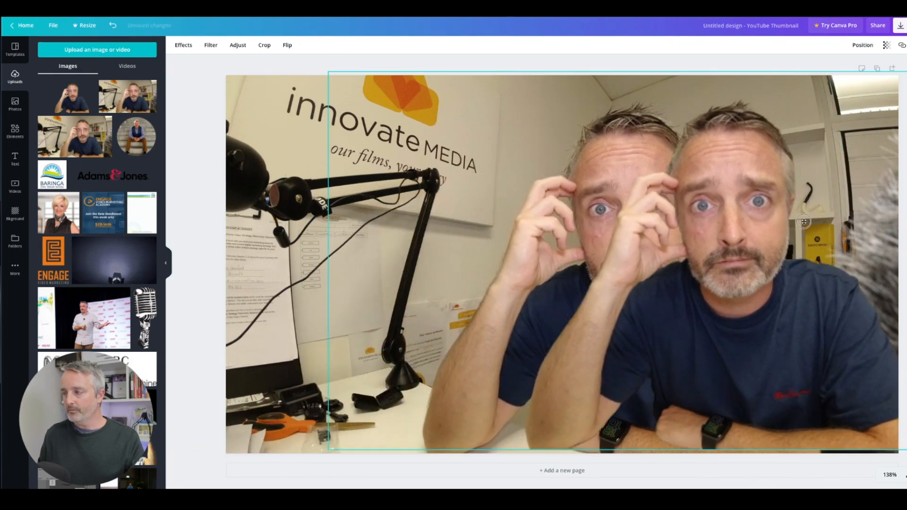
Move the cutout to the right edge and bring up the image effect presets.
{"action": "left_click_drag", "start_coordinate": [803, 222], "coordinate": [420, 256]}
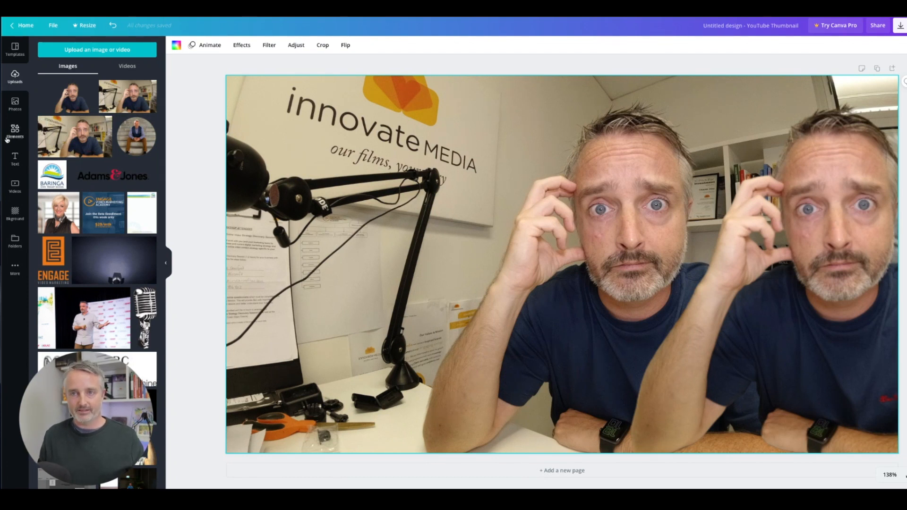
{"action": "left_click", "coordinate": [242, 44]}
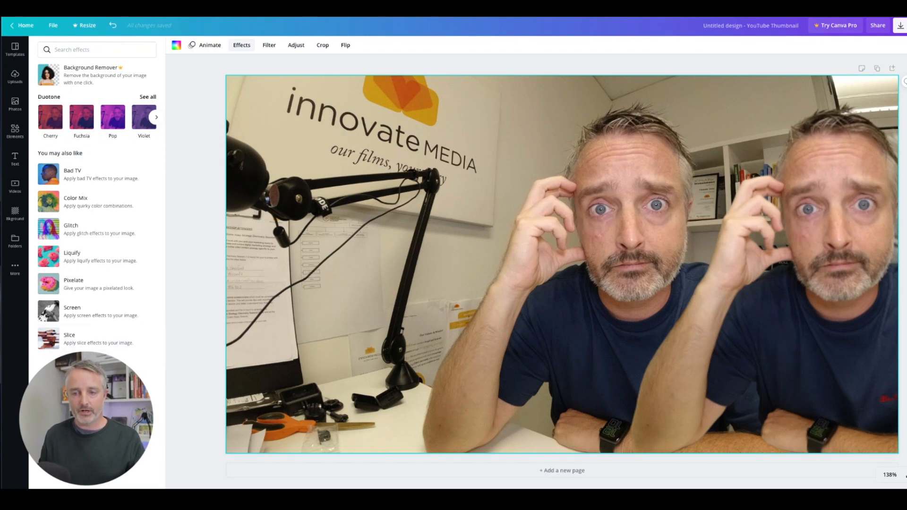
{"action": "mouse_move", "coordinate": [75, 202]}
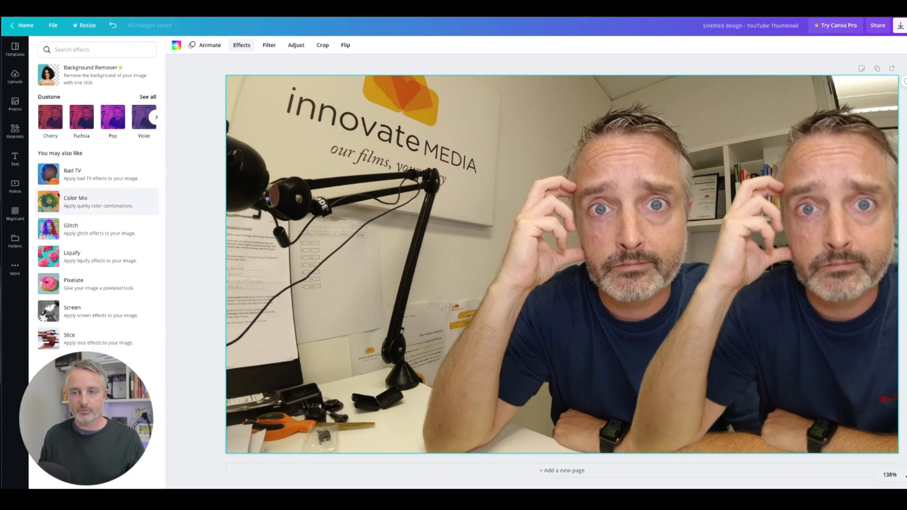
{"action": "left_click", "coordinate": [144, 117]}
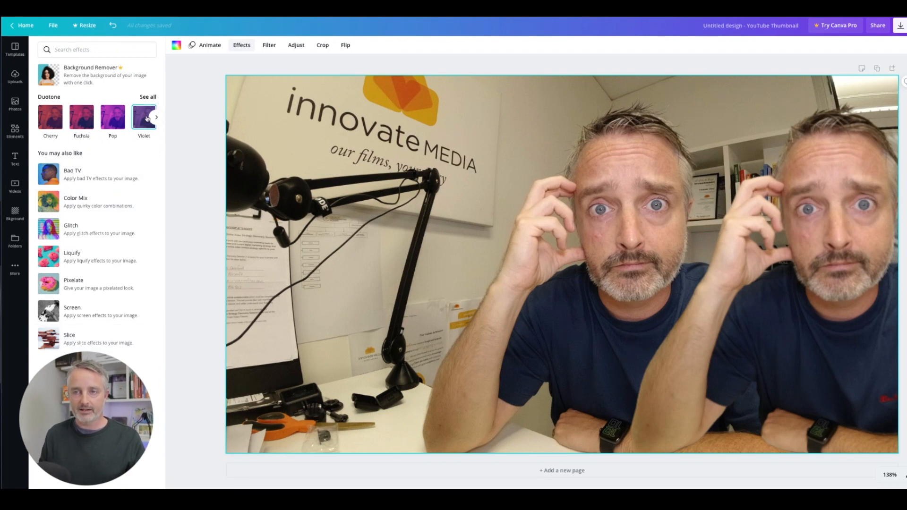
Apply the Pomelo duotone from the full duotone list to the office background.
{"action": "left_click", "coordinate": [148, 96]}
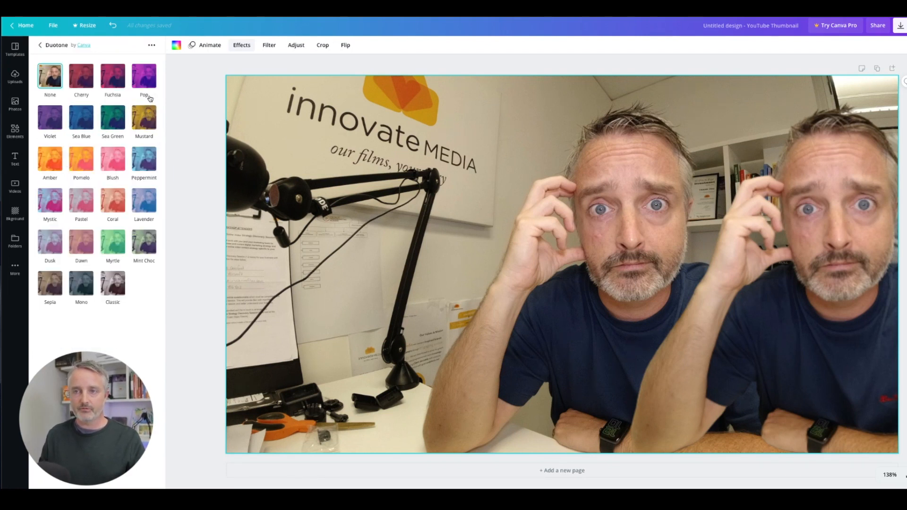
{"action": "left_click", "coordinate": [81, 159]}
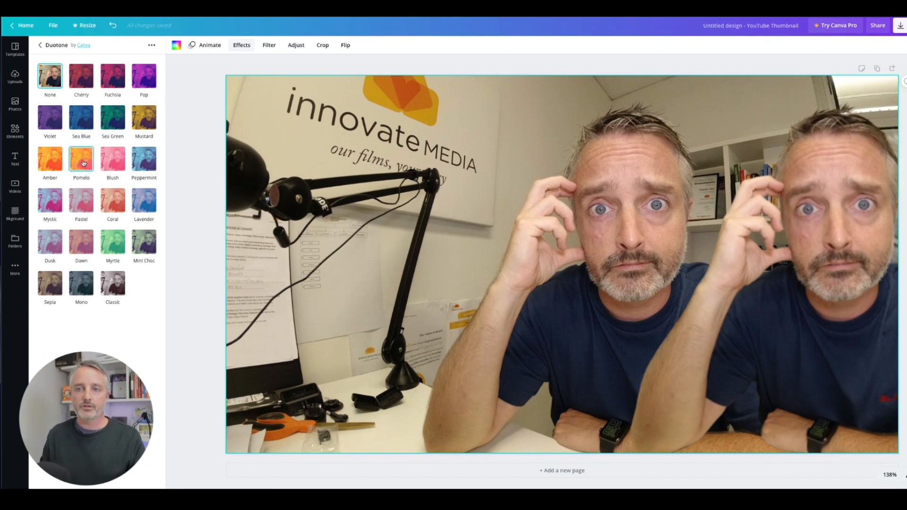
{"action": "left_click", "coordinate": [81, 159]}
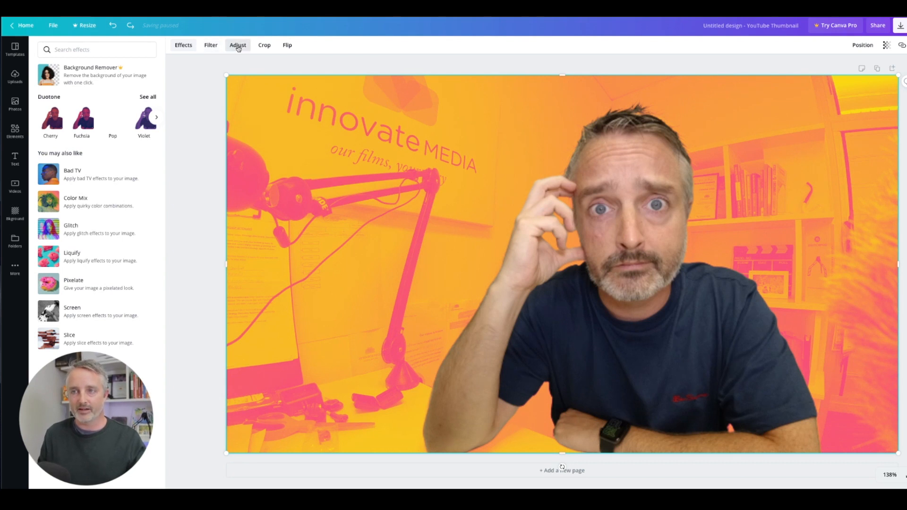
Adjust the photo to Contrast 19 and Saturation 8.
{"action": "left_click", "coordinate": [237, 45]}
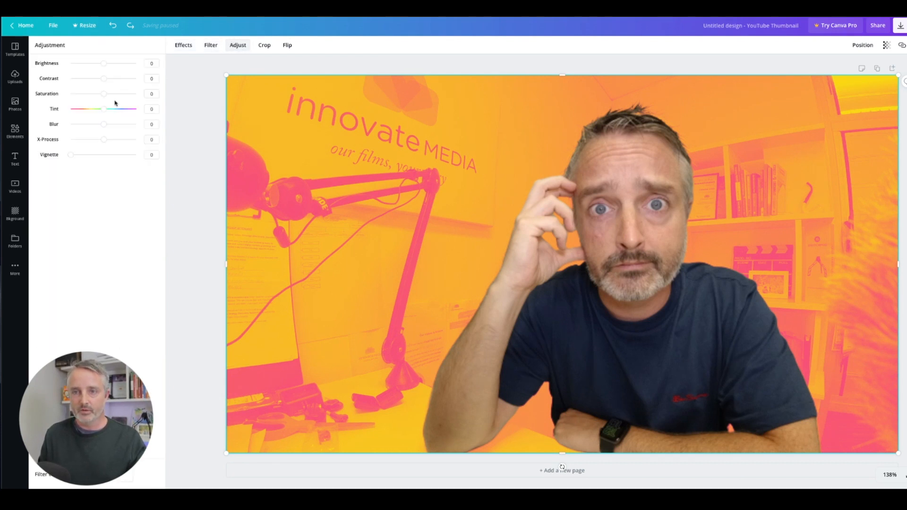
{"action": "left_click_drag", "start_coordinate": [103, 78], "coordinate": [108, 79]}
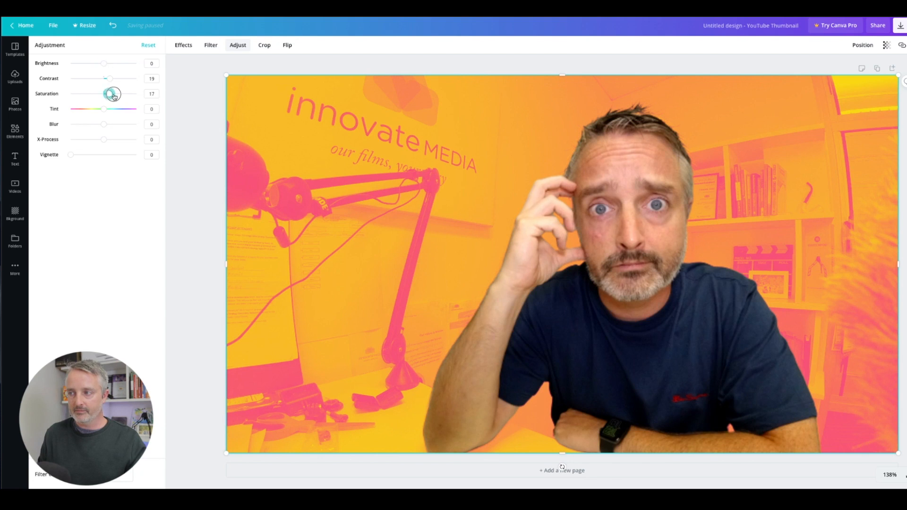
{"action": "left_click_drag", "start_coordinate": [113, 94], "coordinate": [103, 93]}
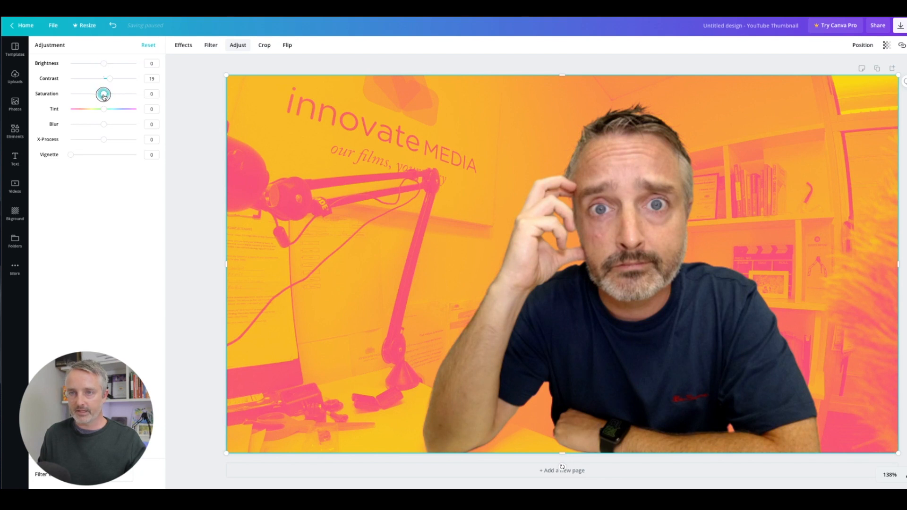
{"action": "left_click_drag", "start_coordinate": [103, 94], "coordinate": [107, 94]}
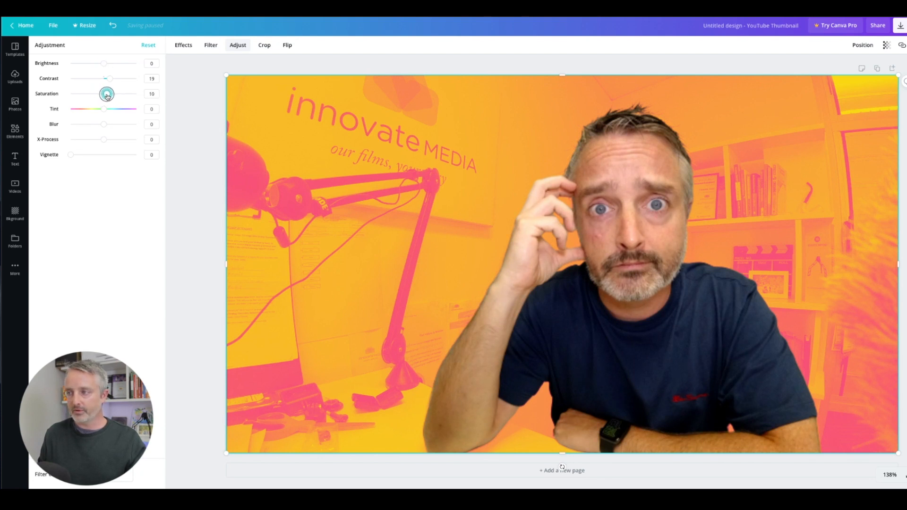
{"action": "left_click_drag", "start_coordinate": [106, 93], "coordinate": [104, 94]}
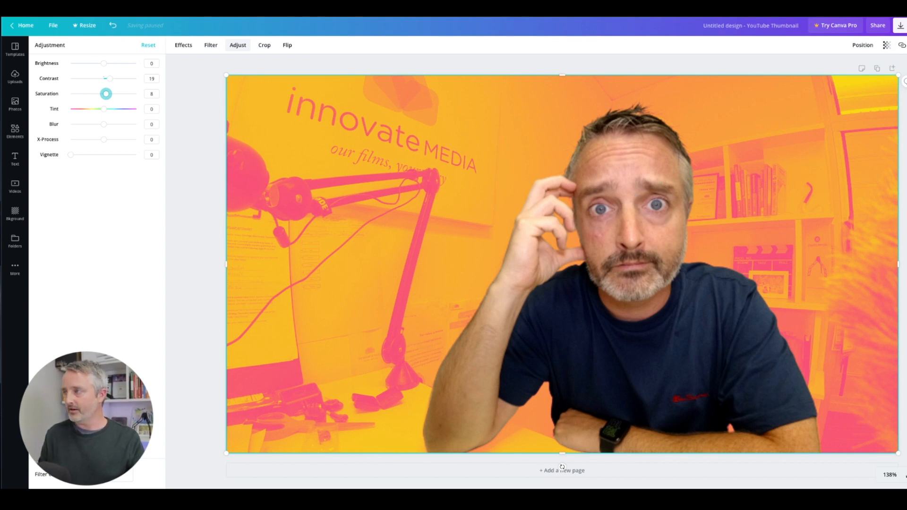
Set the cutout copy to Brightness 100, Contrast 100, X-Process -100, Saturation -100.
{"action": "left_click", "coordinate": [15, 75]}
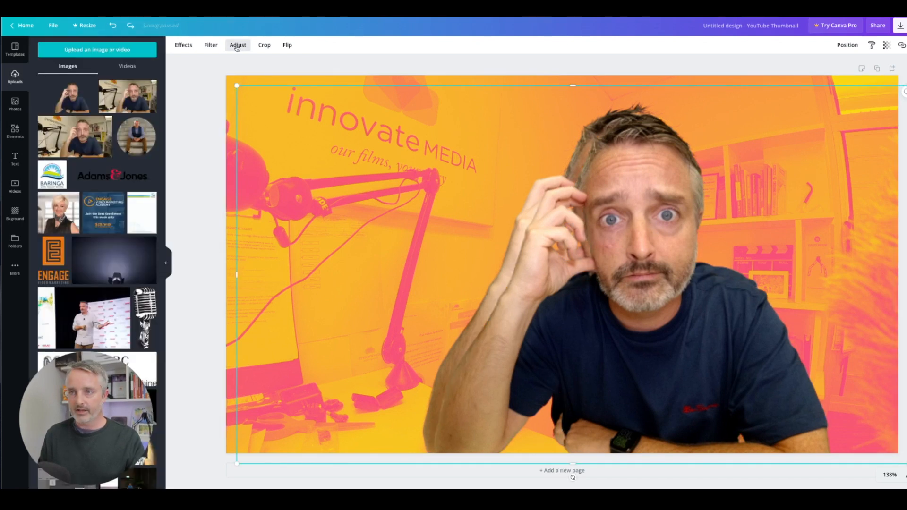
{"action": "left_click", "coordinate": [209, 45]}
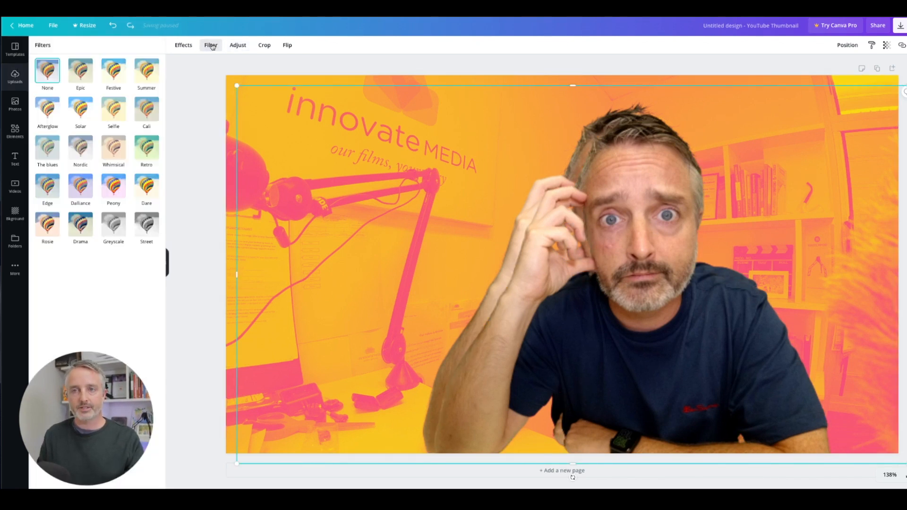
{"action": "left_click", "coordinate": [237, 46]}
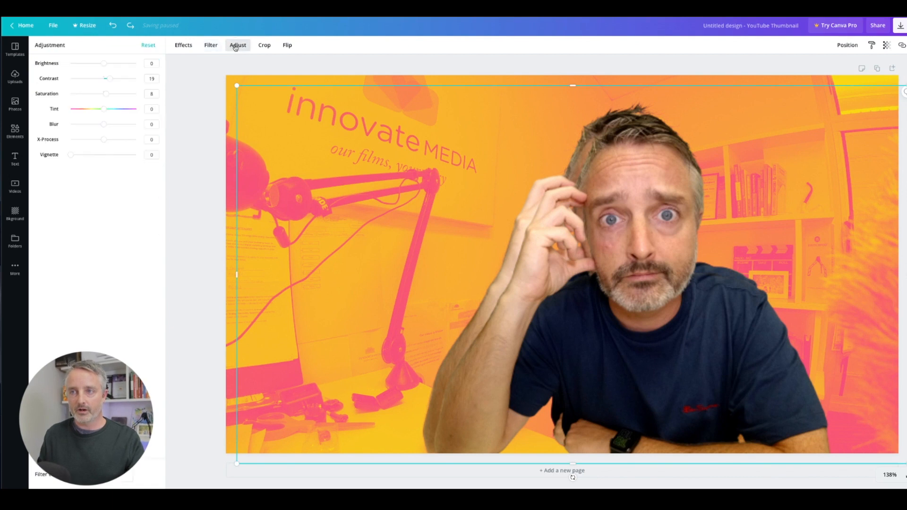
{"action": "left_click_drag", "start_coordinate": [103, 63], "coordinate": [137, 63]}
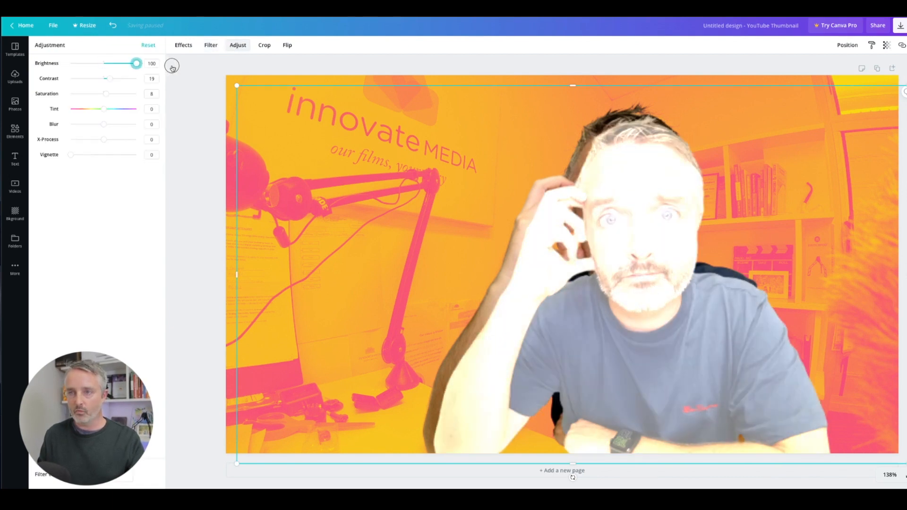
{"action": "left_click_drag", "start_coordinate": [106, 78], "coordinate": [136, 78]}
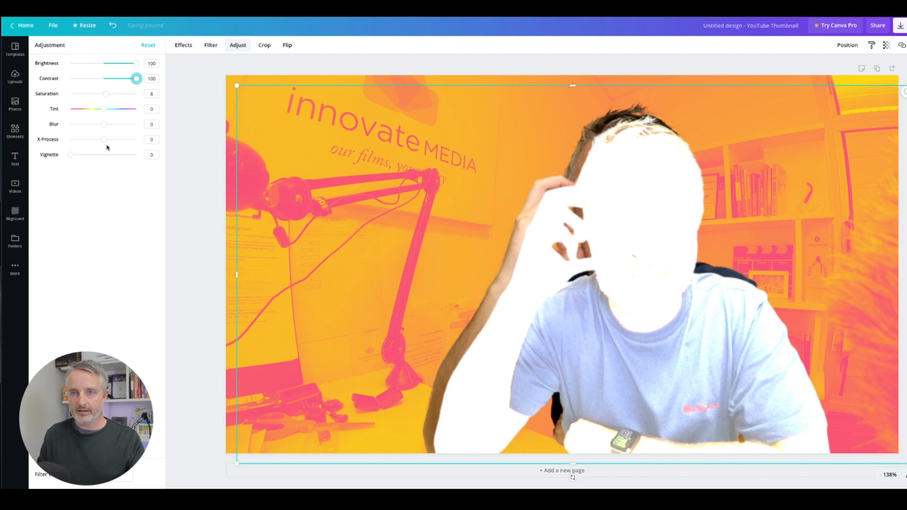
{"action": "left_click_drag", "start_coordinate": [103, 139], "coordinate": [71, 140]}
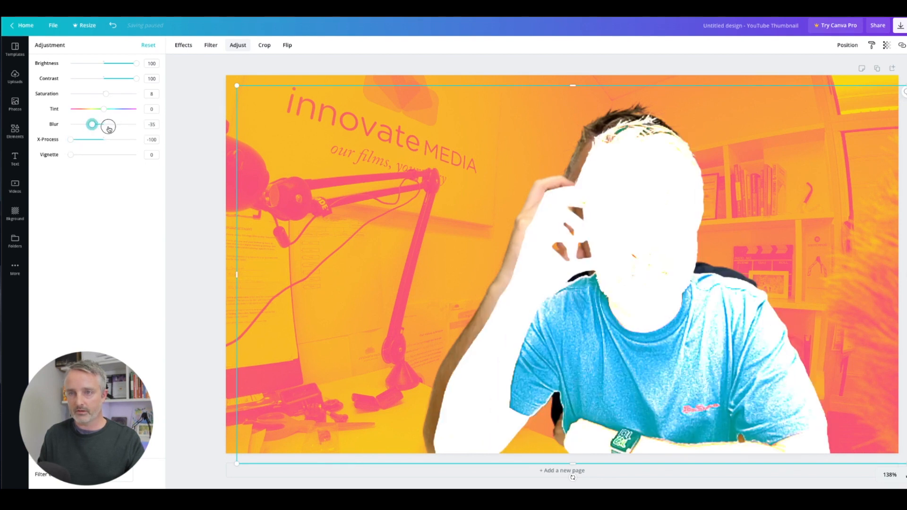
{"action": "left_click_drag", "start_coordinate": [91, 125], "coordinate": [103, 125]}
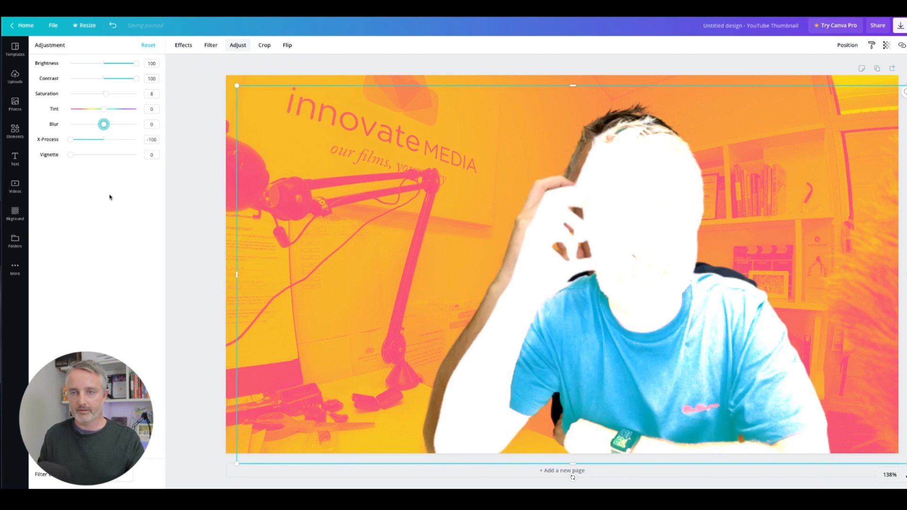
{"action": "left_click_drag", "start_coordinate": [104, 94], "coordinate": [70, 94]}
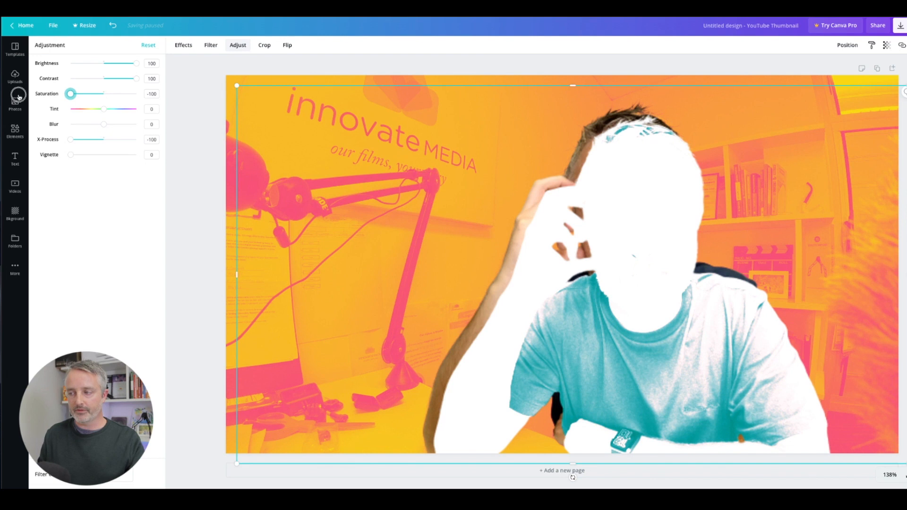
{"action": "mouse_move", "coordinate": [512, 261]}
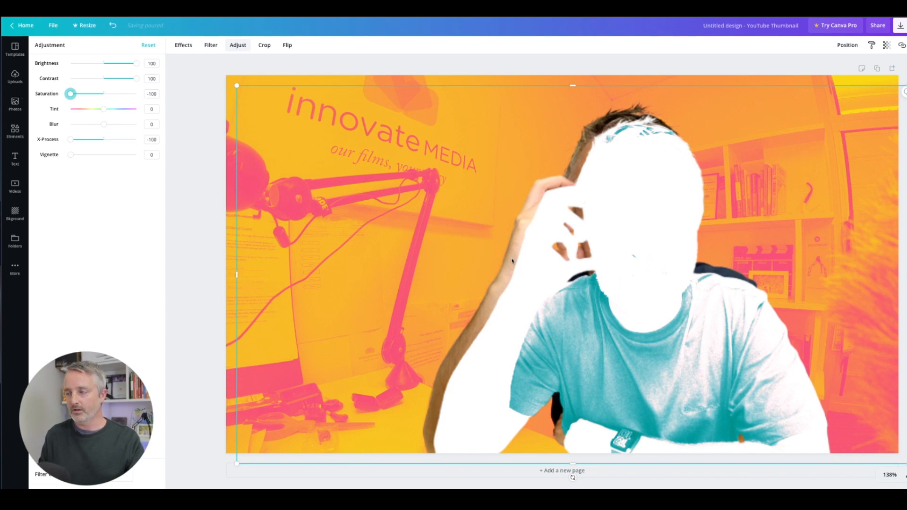
{"action": "mouse_move", "coordinate": [622, 259]}
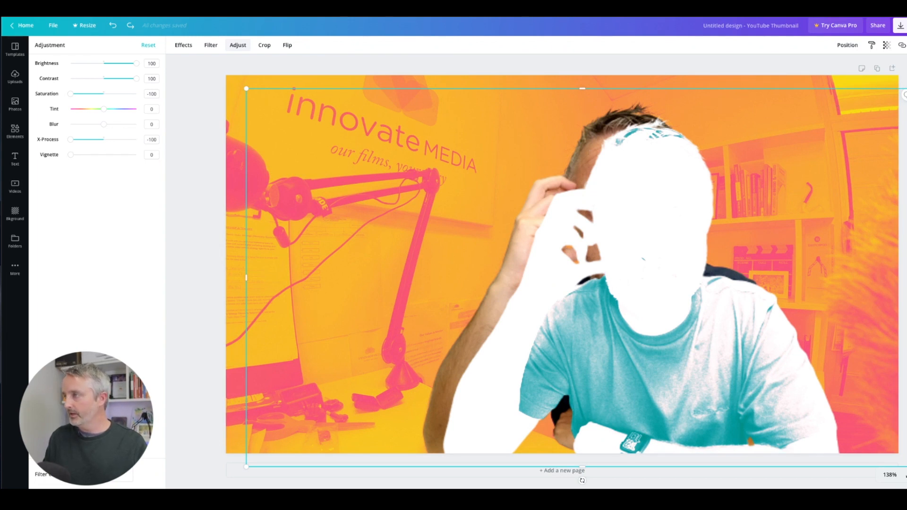
Send the white silhouette backward behind the full-colour cutout of the man.
{"action": "left_click", "coordinate": [847, 44]}
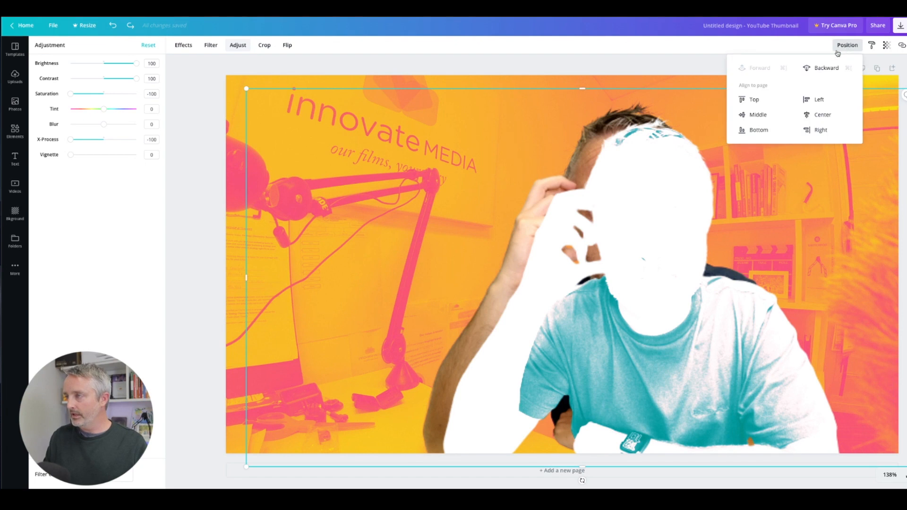
{"action": "left_click", "coordinate": [826, 67]}
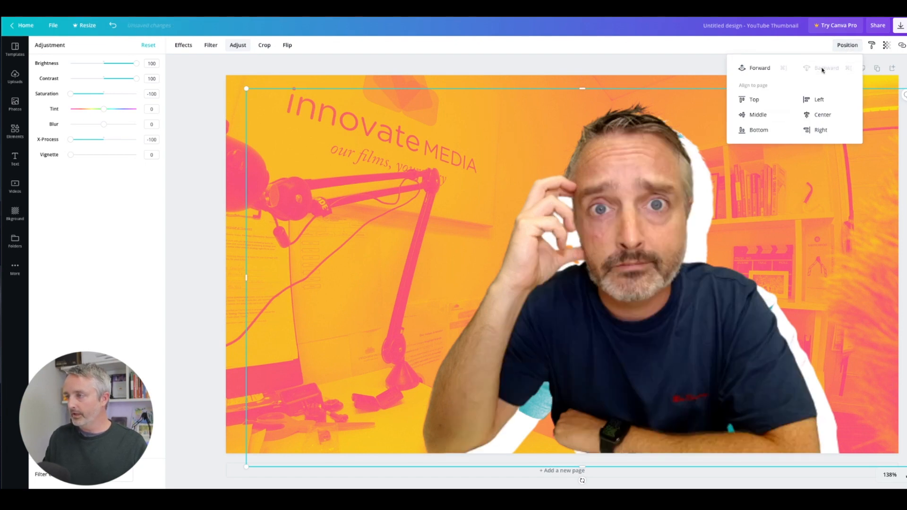
{"action": "mouse_move", "coordinate": [698, 237]}
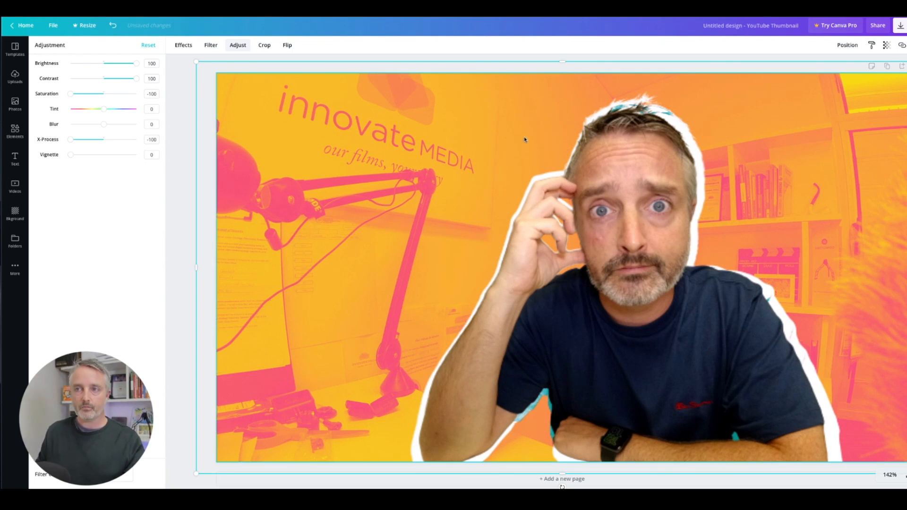
Go from the Uploads panel to the Text panel with headings and font combinations.
{"action": "left_click", "coordinate": [14, 77]}
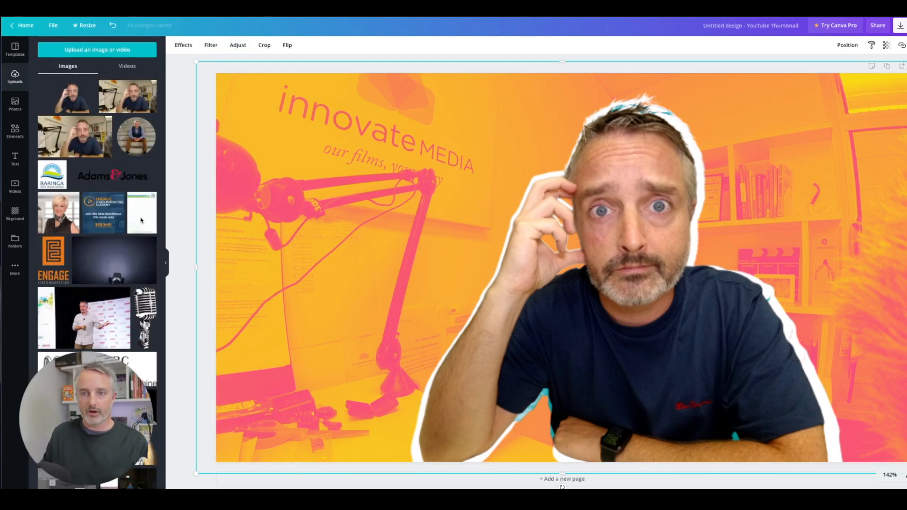
{"action": "left_click", "coordinate": [15, 159]}
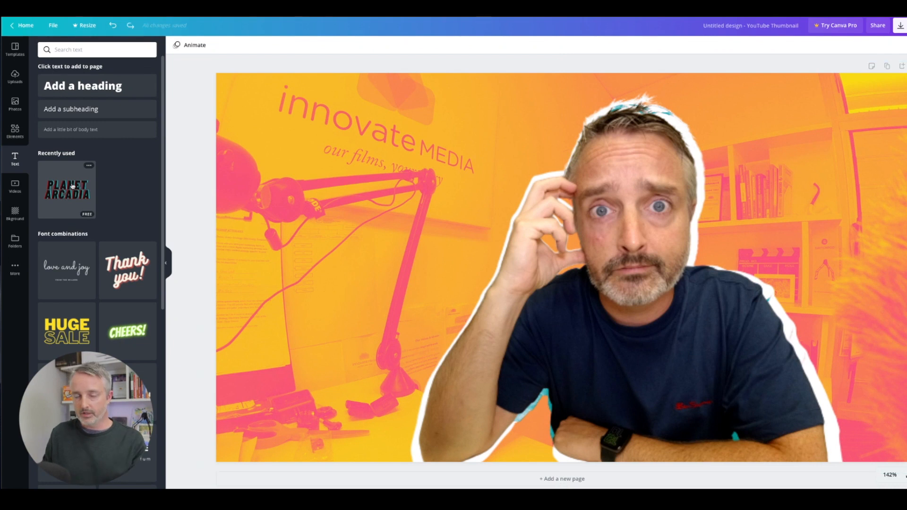
Add the Planet Arcadia text combo, retype it as CREATE EYE CATCHING THUMBNAILS, and check text sizes.
{"action": "left_click", "coordinate": [66, 191]}
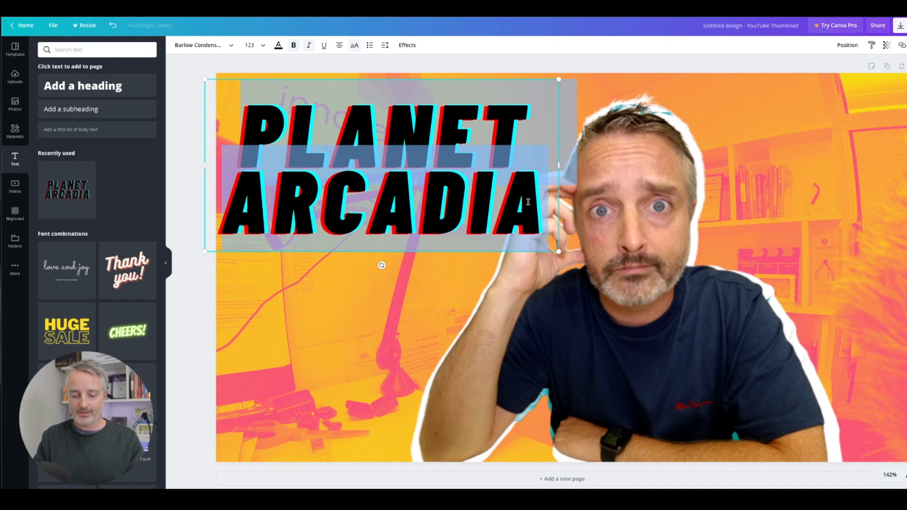
{"action": "type", "text": "EYE CATCHING"}
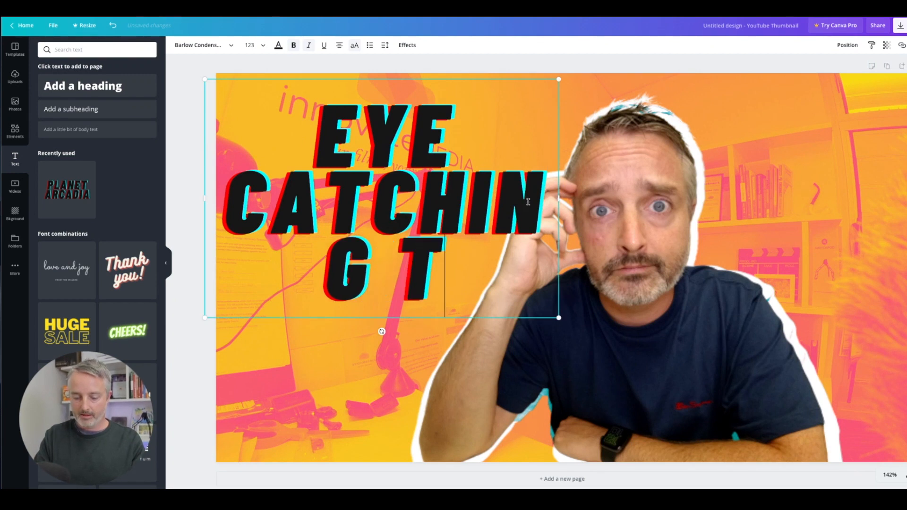
{"action": "type", "text": "THUMBNAILS"}
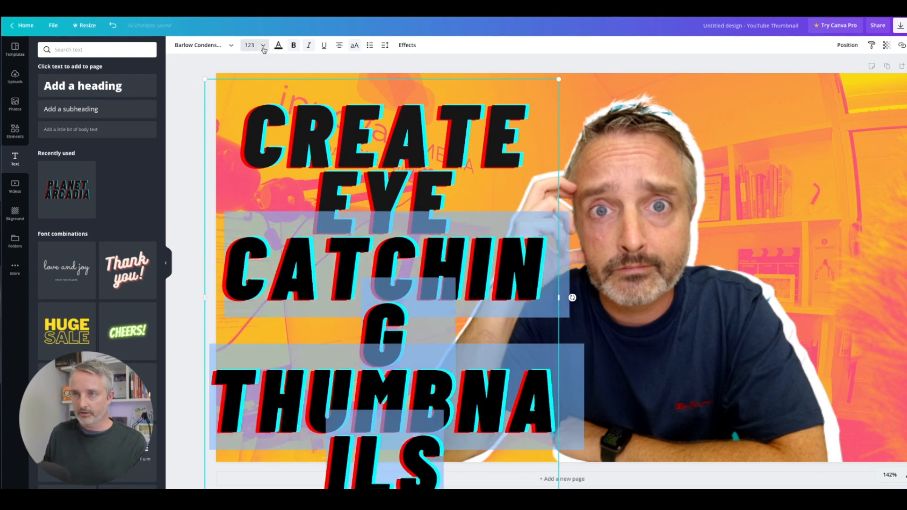
{"action": "left_click", "coordinate": [262, 45]}
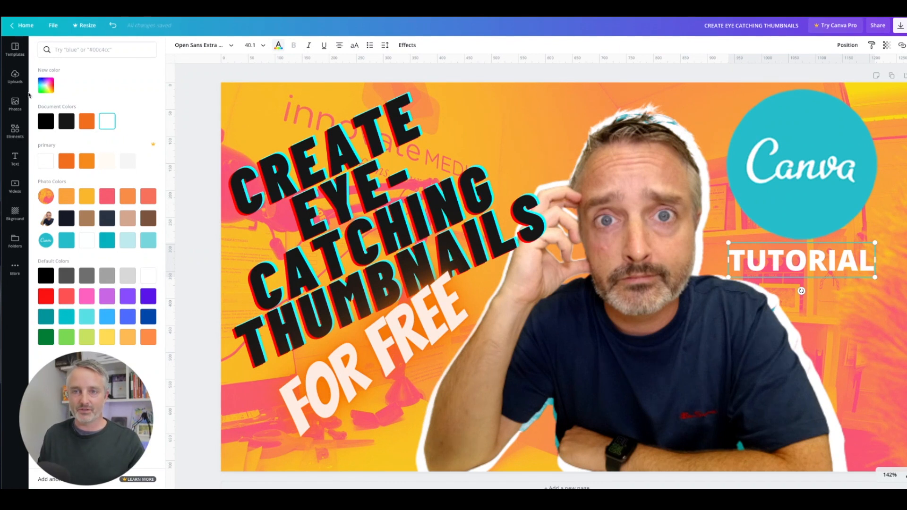
{"action": "mouse_move", "coordinate": [203, 158]}
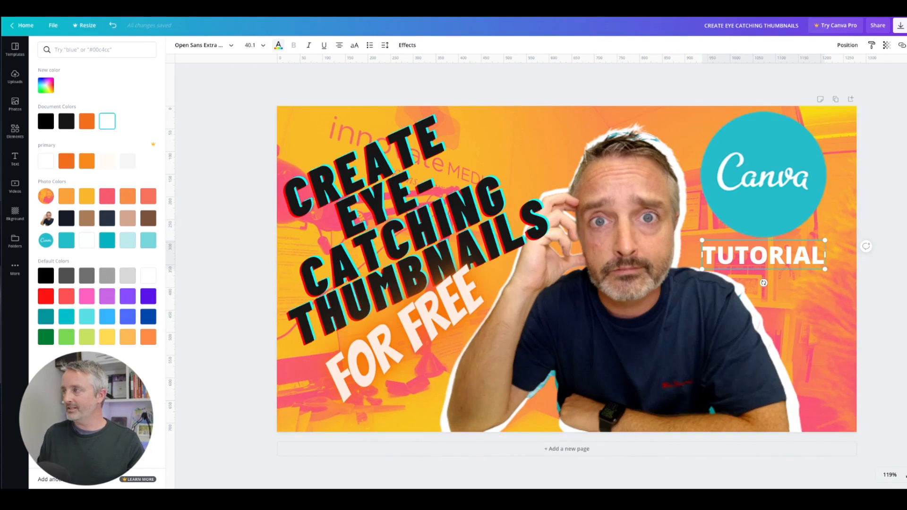
Show the Download panel with PNG at 1280 × 720 as the file type.
{"action": "left_click", "coordinate": [894, 25]}
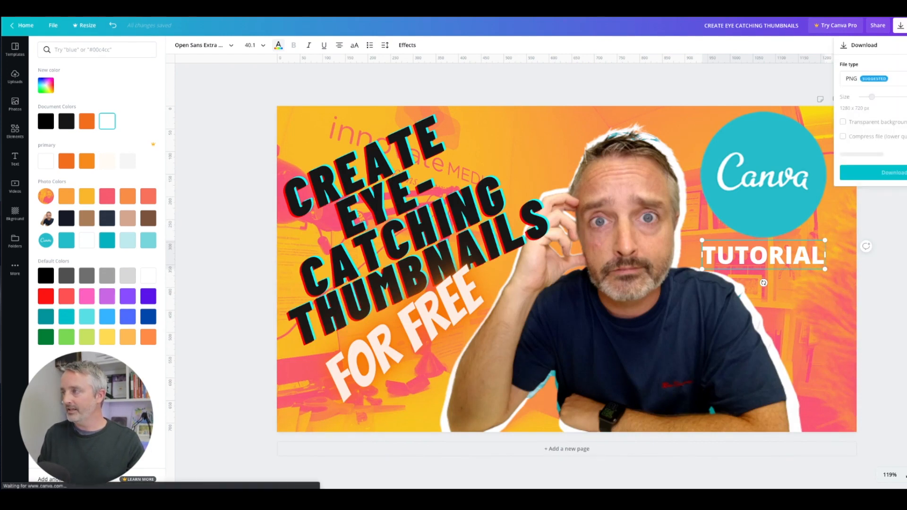